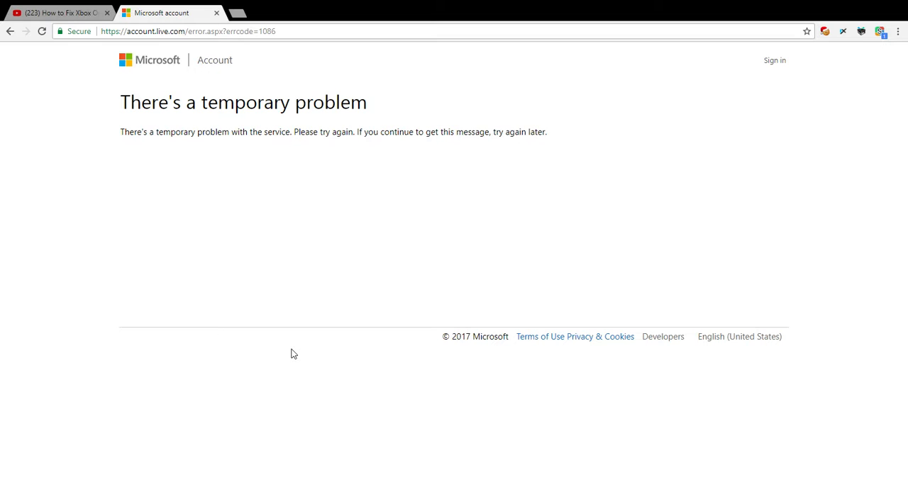
pyautogui.moveTo(440, 270)
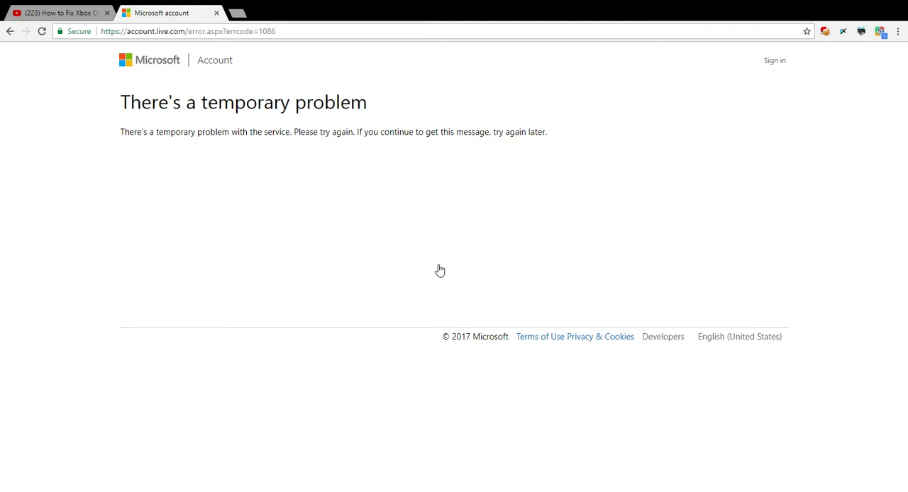
pyautogui.moveTo(502, 259)
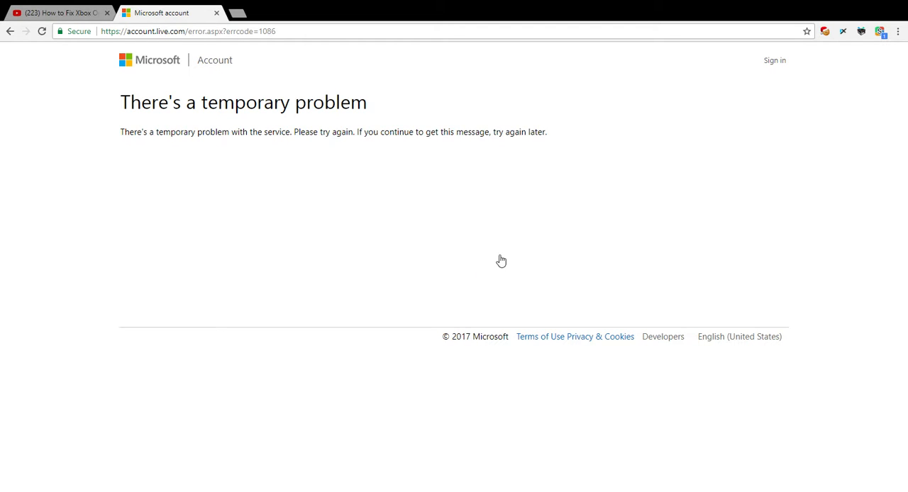
pyautogui.moveTo(357, 296)
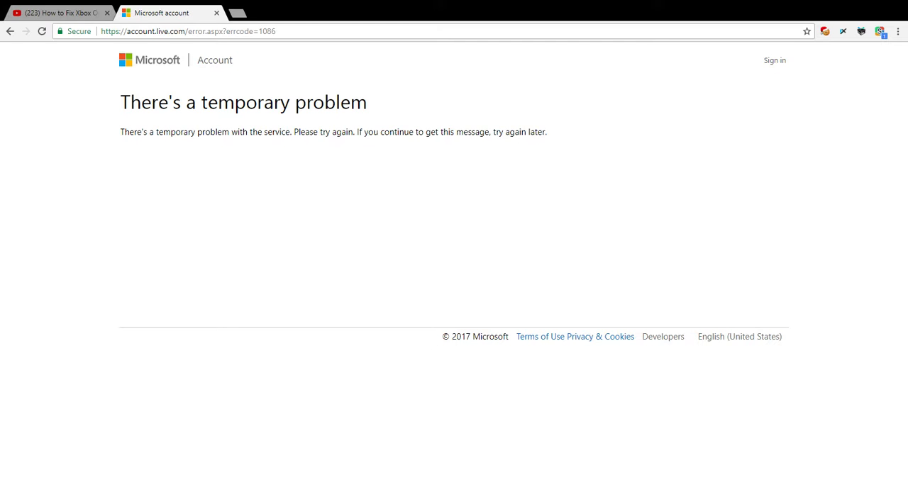
pyautogui.moveTo(539, 349)
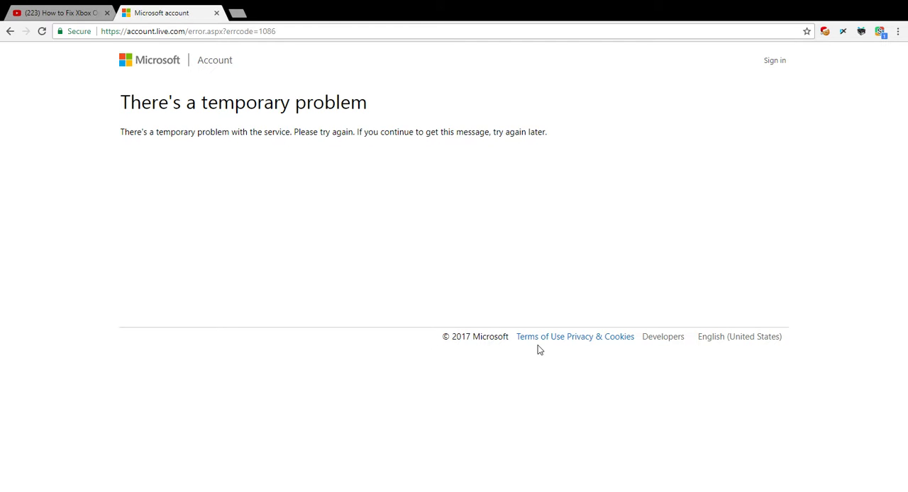
pyautogui.moveTo(369, 437)
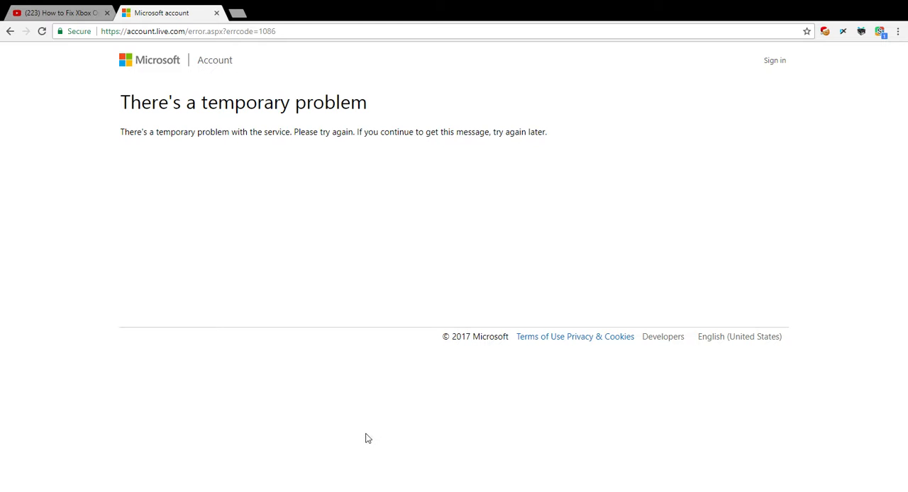
pyautogui.moveTo(439, 301)
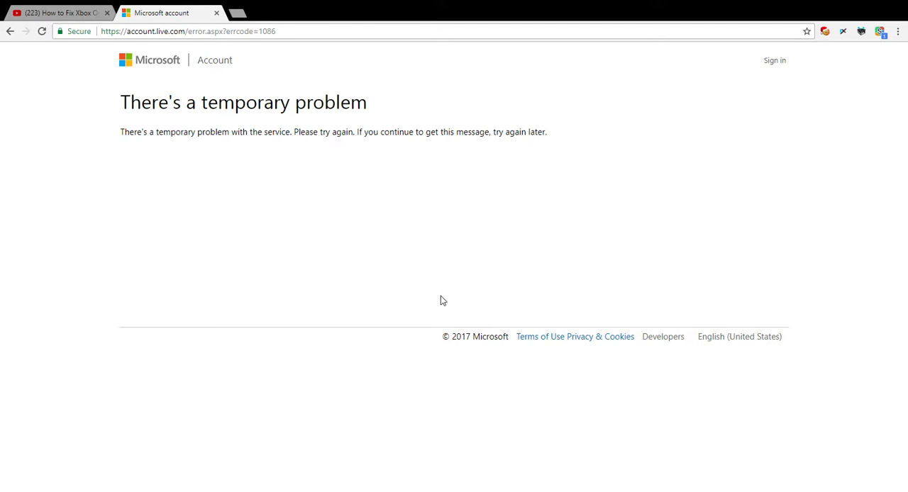
pyautogui.moveTo(412, 275)
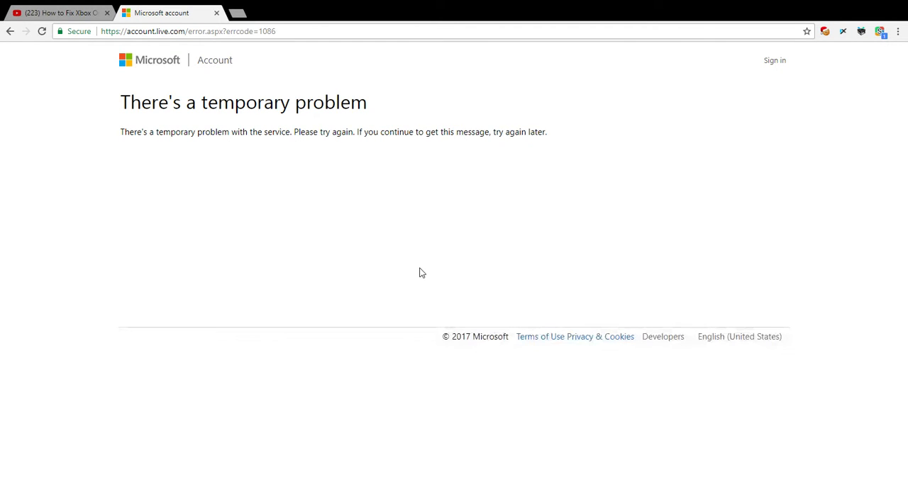
pyautogui.moveTo(475, 440)
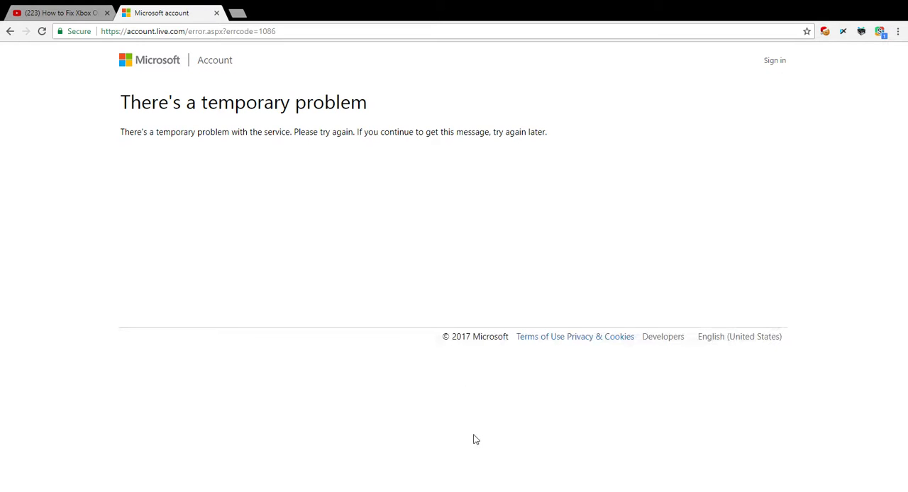
pyautogui.moveTo(714, 78)
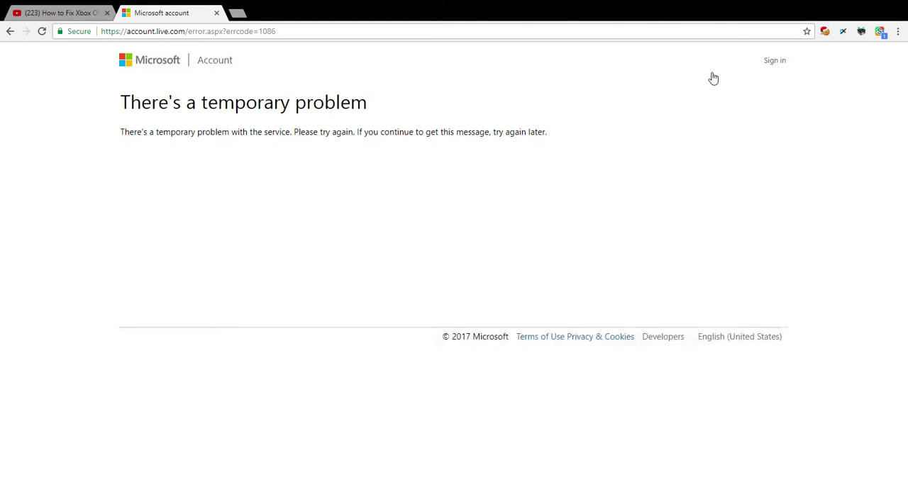
pyautogui.moveTo(794, 165)
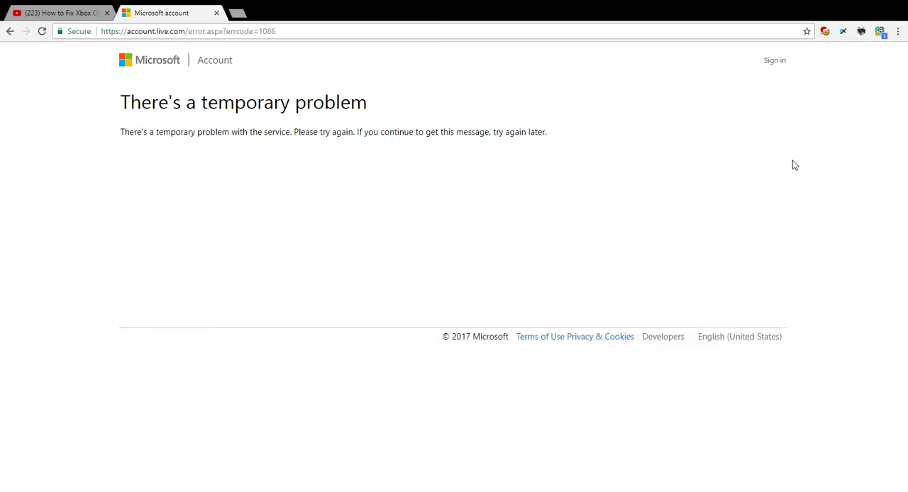
pyautogui.moveTo(772, 150)
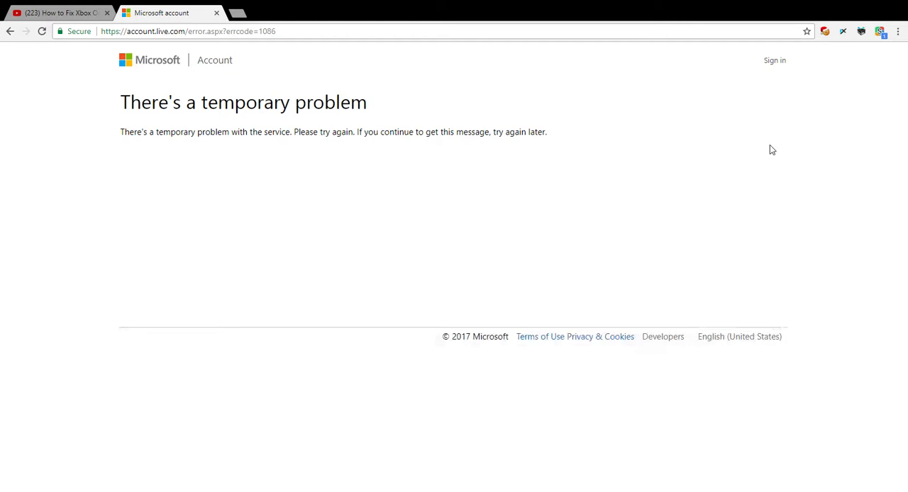
pyautogui.moveTo(763, 78)
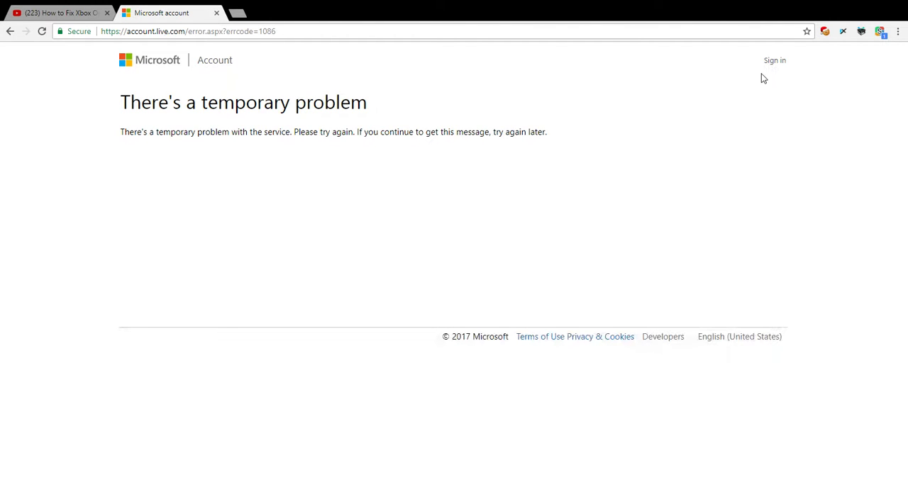
pyautogui.moveTo(823, 162)
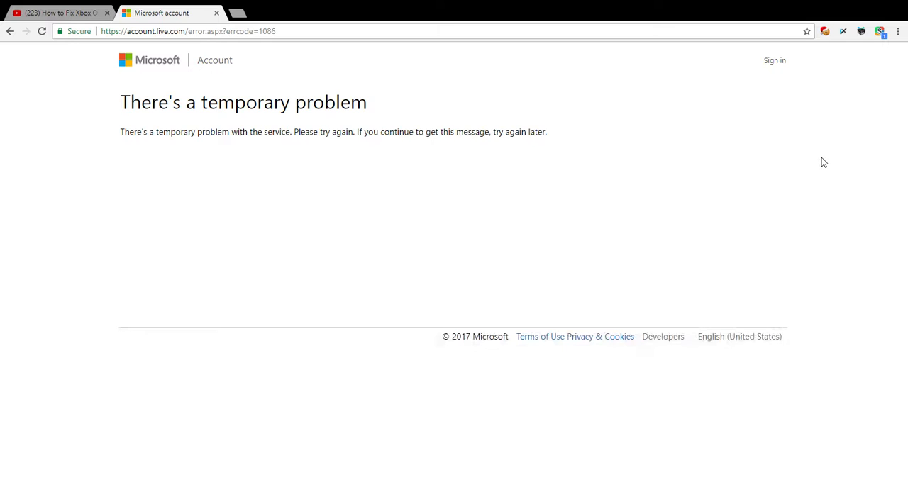
pyautogui.moveTo(654, 245)
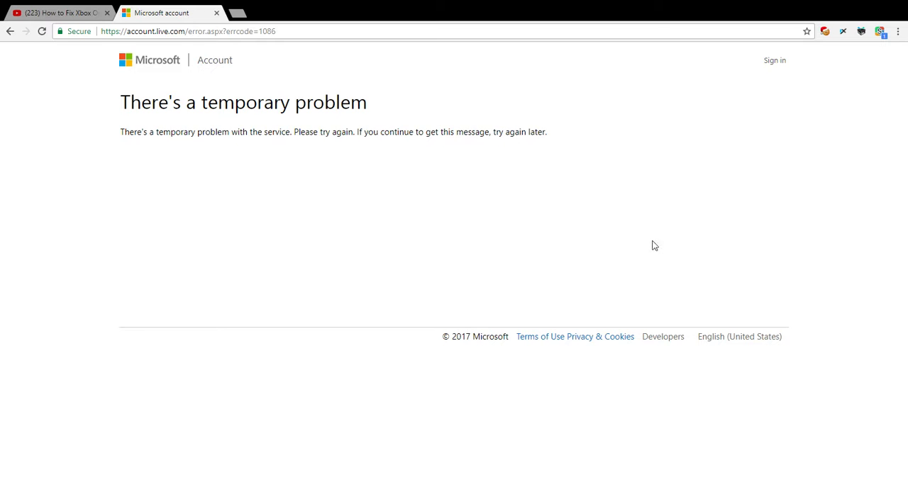
pyautogui.moveTo(595, 9)
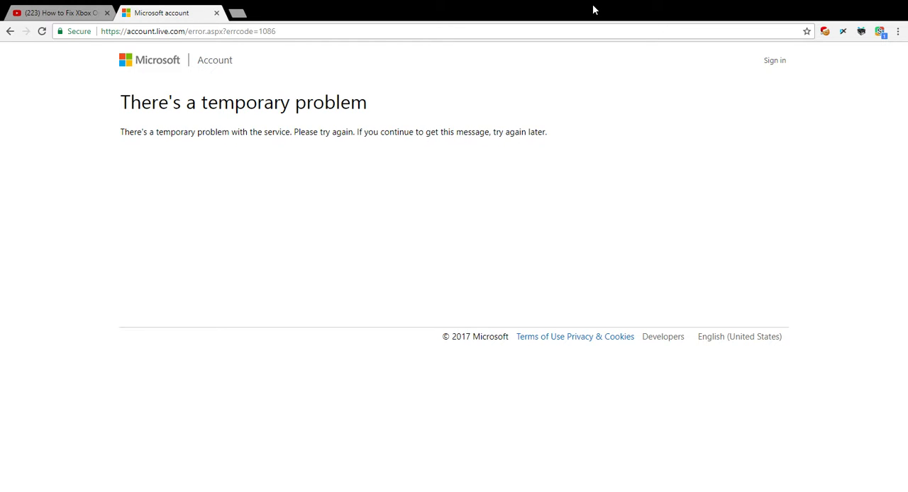
pyautogui.moveTo(388, 93)
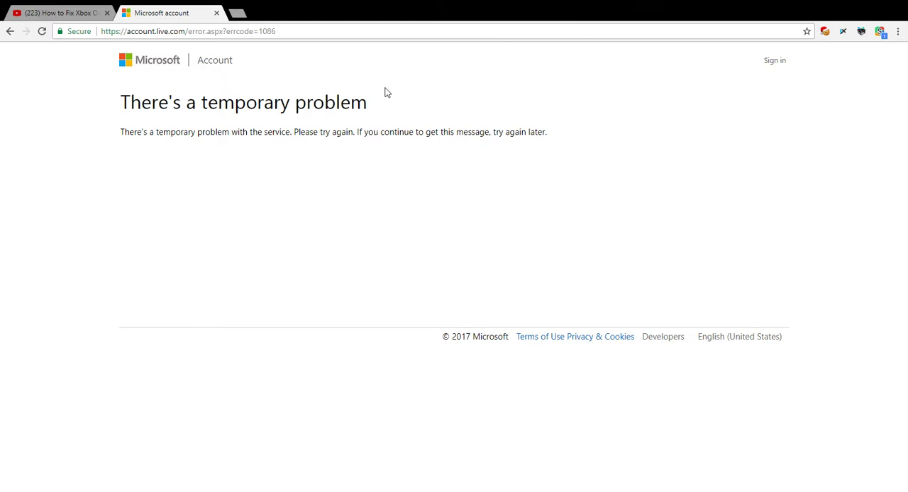
# Retry reaching the account and choose to receive the security code by email
pyautogui.click(775, 59)
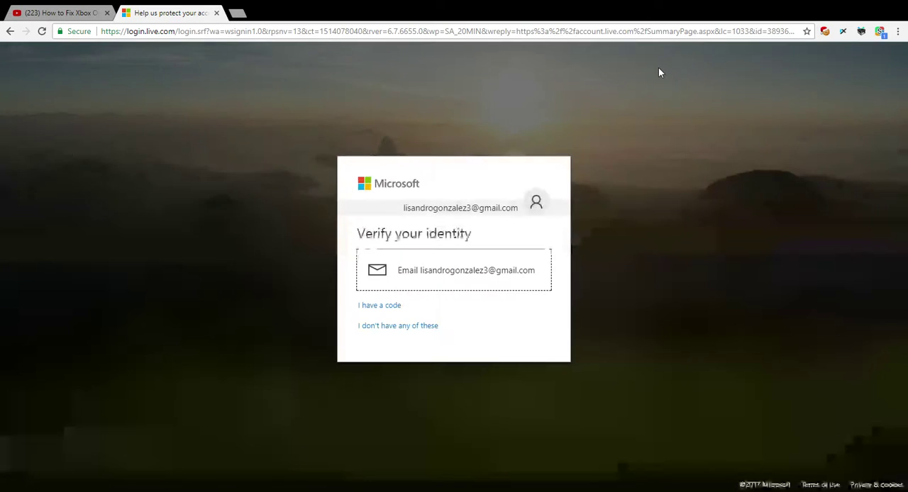
pyautogui.moveTo(330, 258)
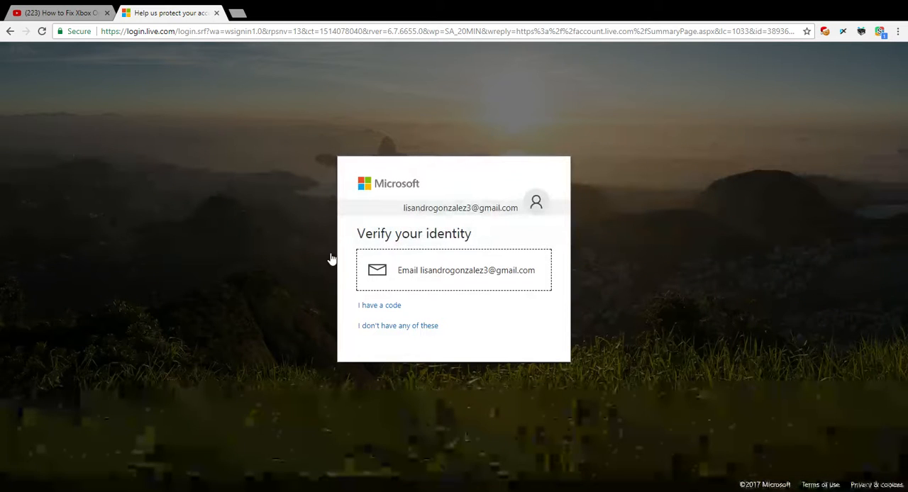
pyautogui.moveTo(273, 259)
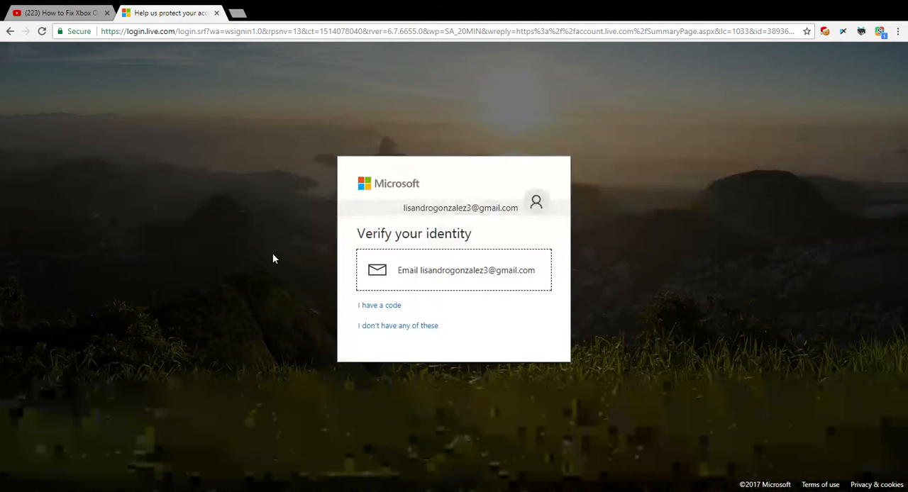
pyautogui.moveTo(476, 247)
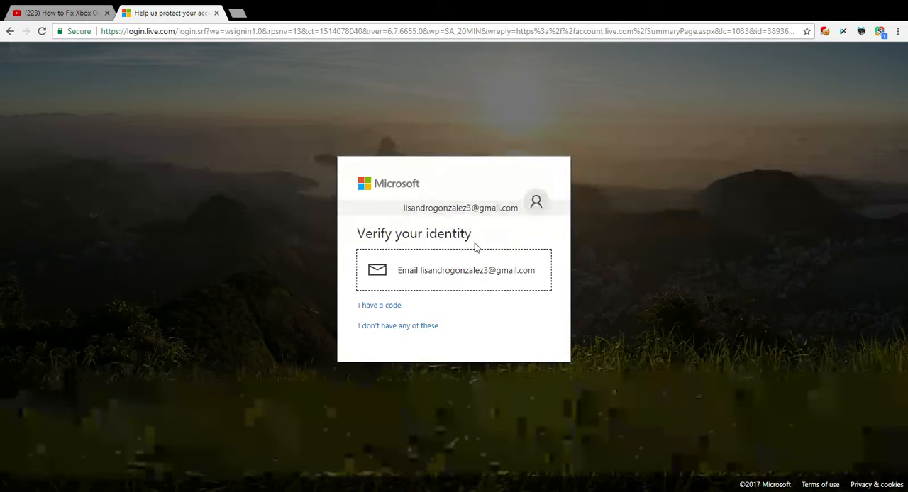
pyautogui.moveTo(454, 270)
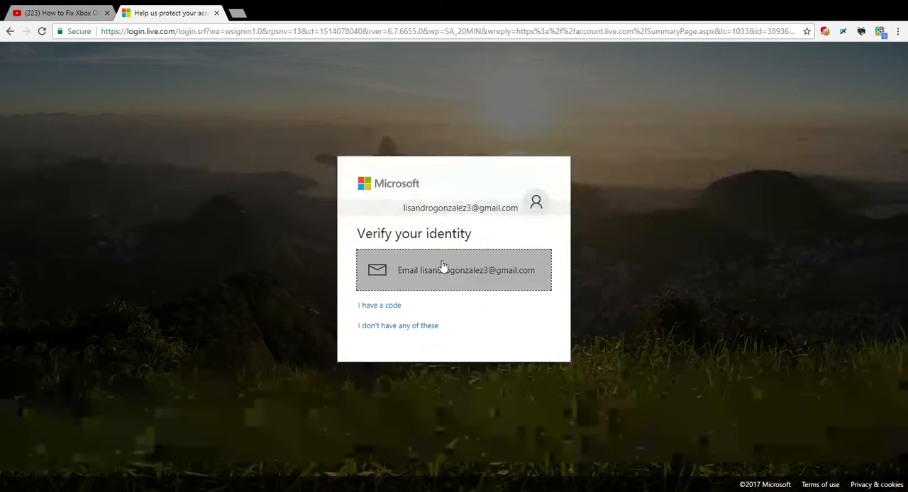
pyautogui.click(454, 270)
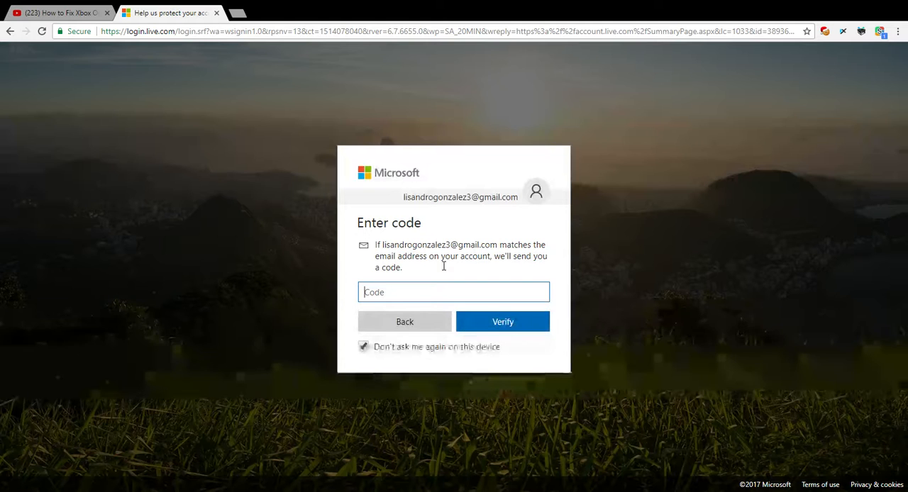
pyautogui.click(363, 346)
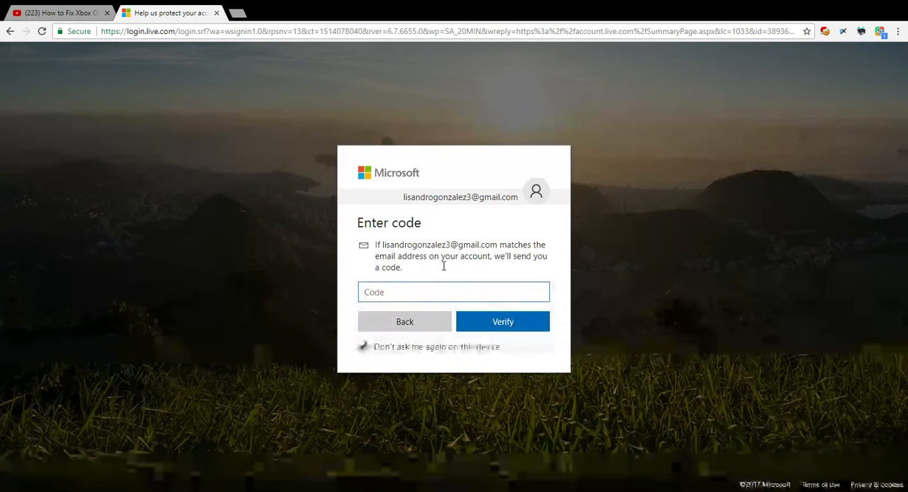
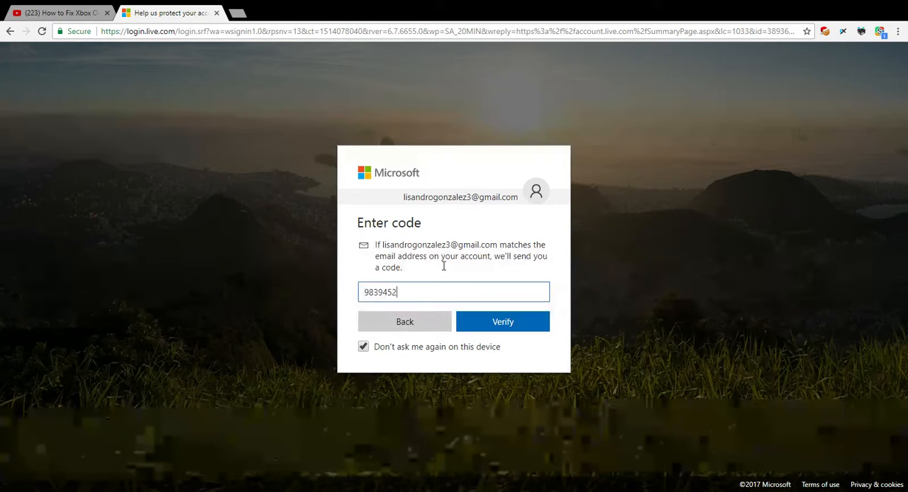
pyautogui.click(502, 320)
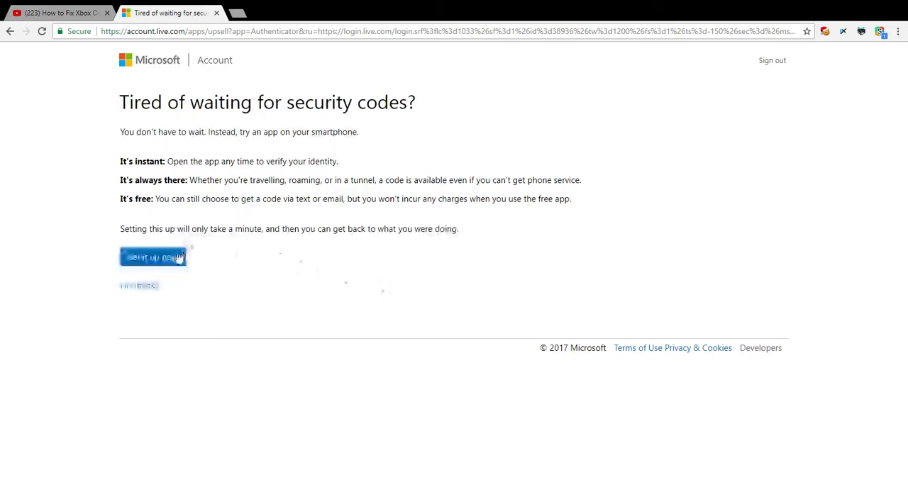
# Choose 'Set it up now' to begin configuring an identity verification app
pyautogui.click(153, 256)
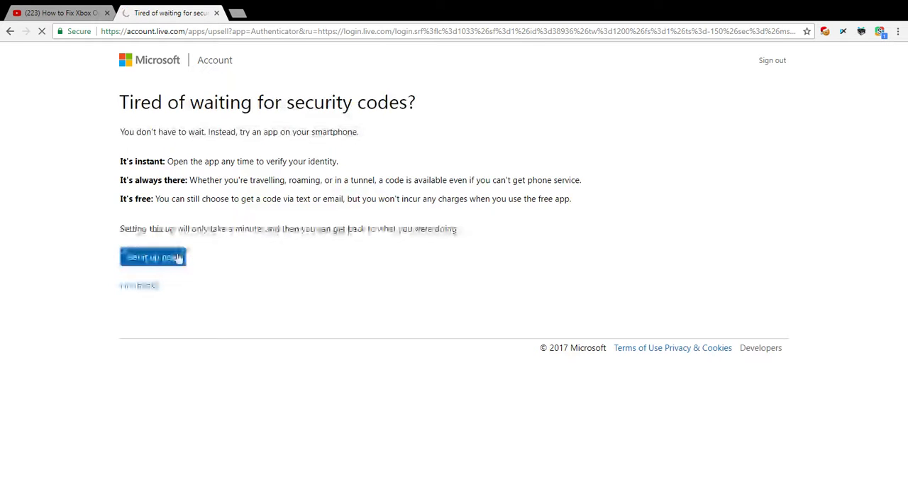
pyautogui.click(154, 256)
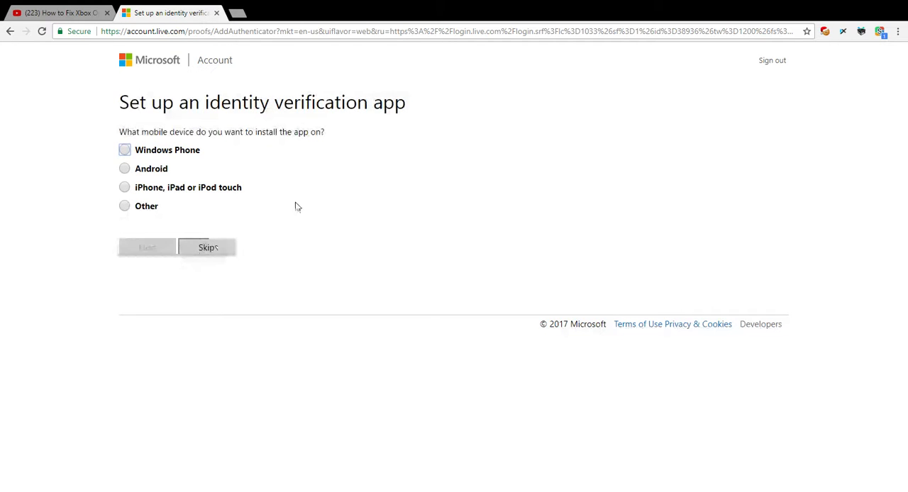
pyautogui.moveTo(344, 121)
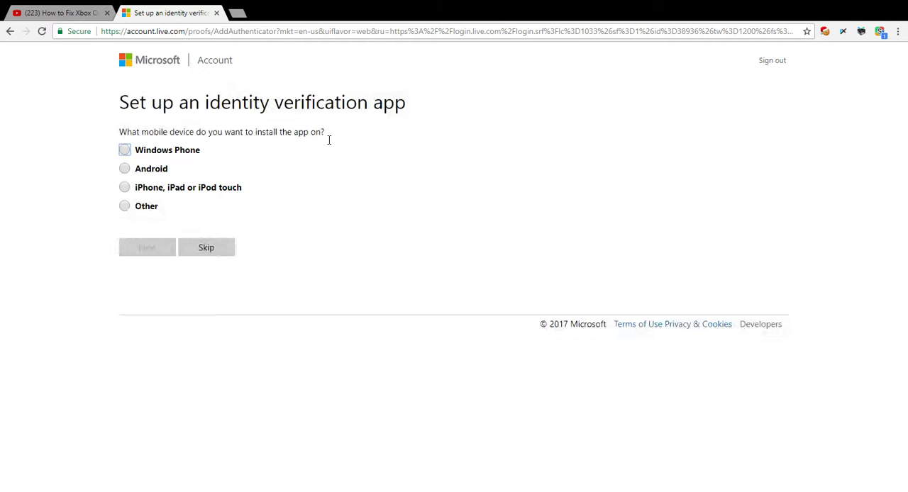
# Choose Android as the mobile device and continue to the Authenticator instructions
pyautogui.click(125, 151)
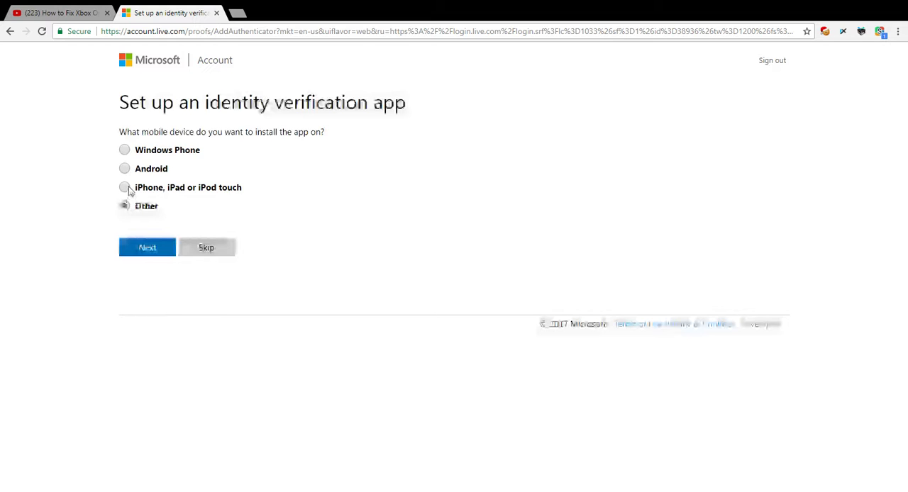
pyautogui.click(125, 168)
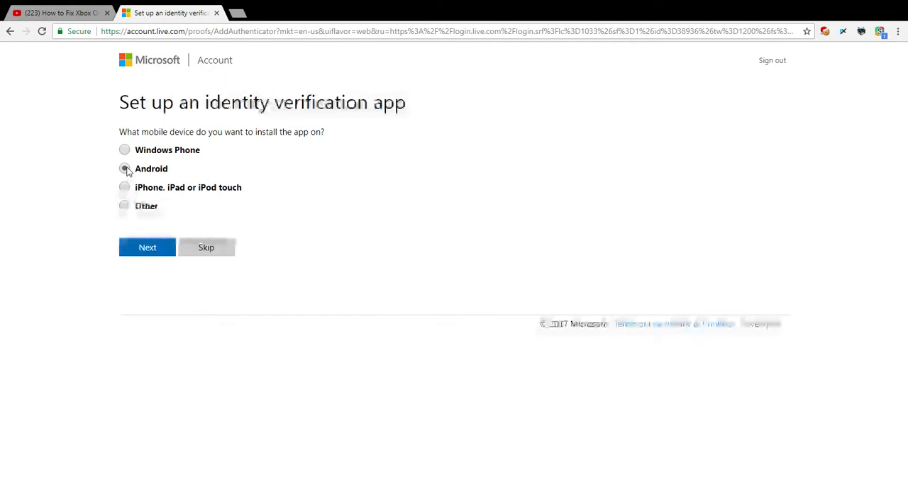
pyautogui.click(147, 249)
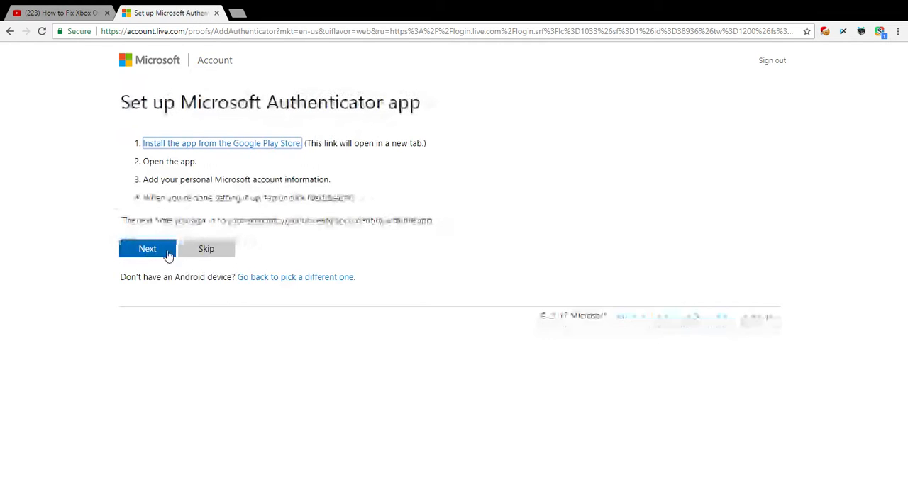
# Try Next past the instructions, then follow the Google Play Store link for Microsoft Authenticator
pyautogui.click(148, 249)
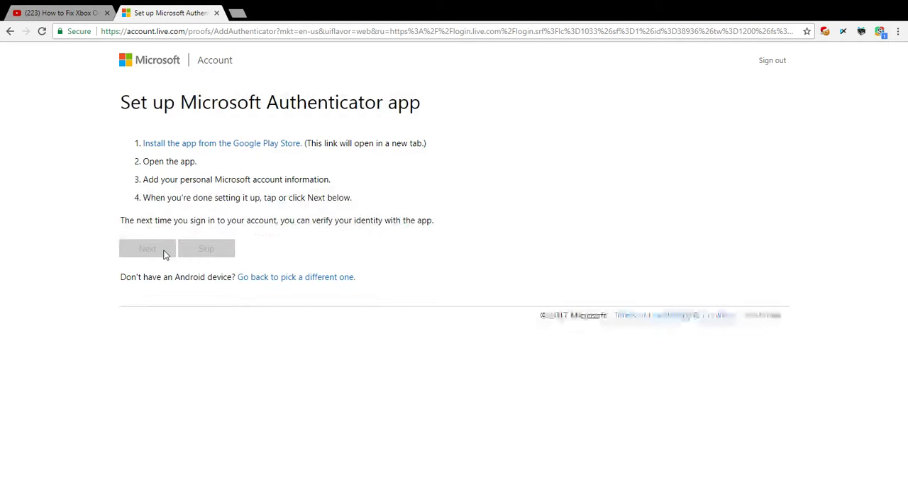
pyautogui.click(148, 248)
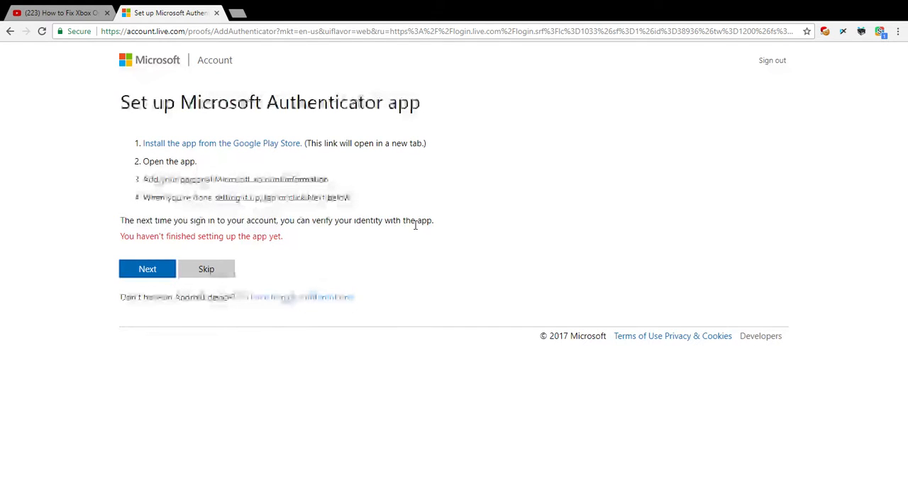
pyautogui.moveTo(397, 241)
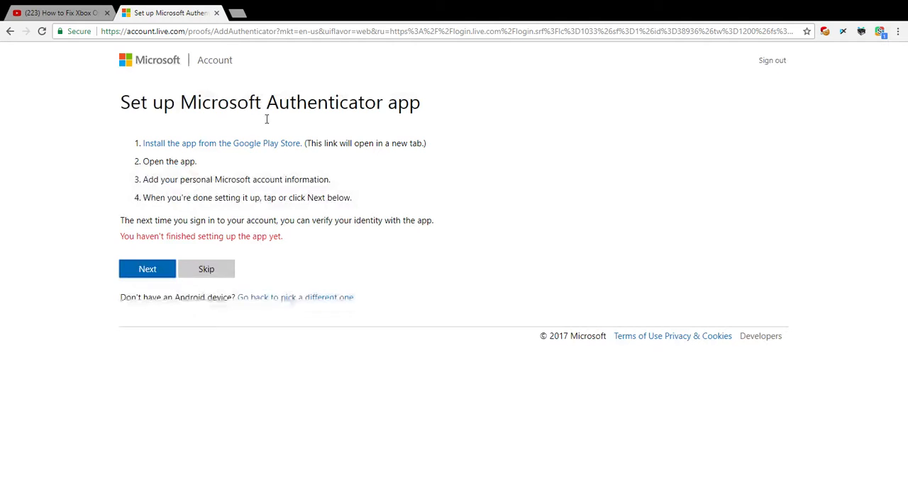
pyautogui.click(222, 142)
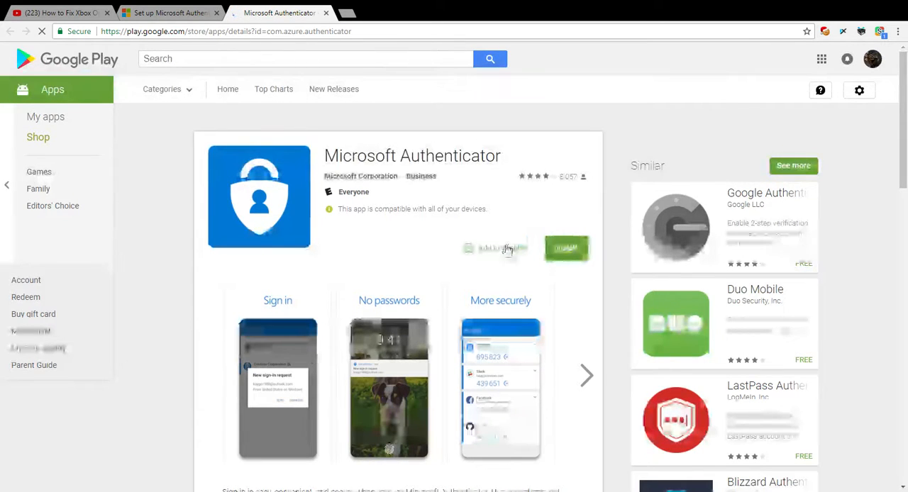
# Start installing Microsoft Authenticator from Google Play, then close the Google sign-in tab
pyautogui.click(566, 249)
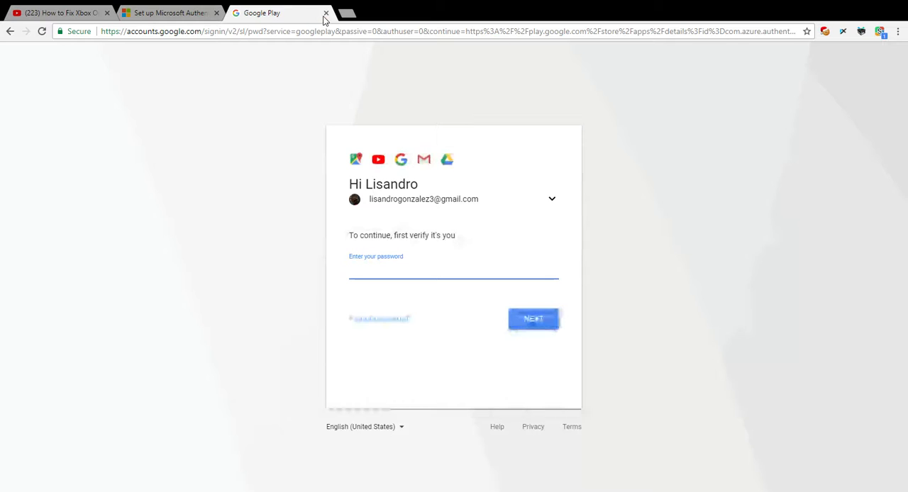
pyautogui.click(327, 13)
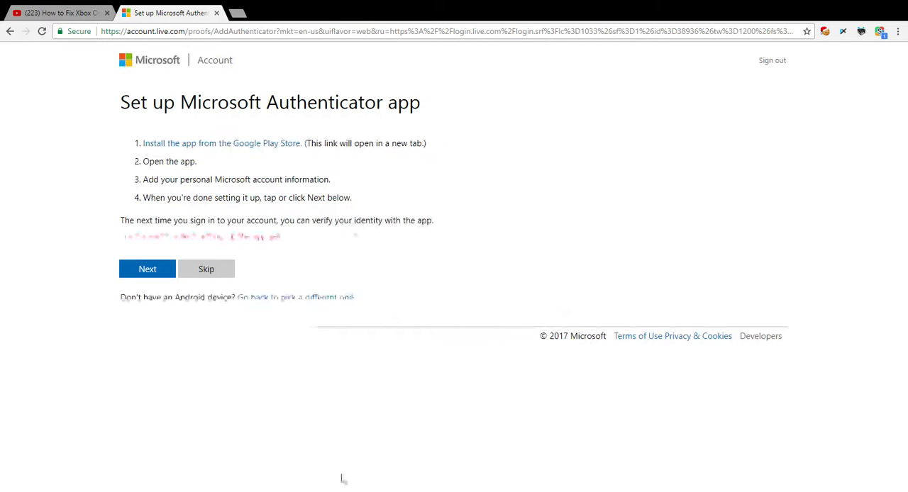